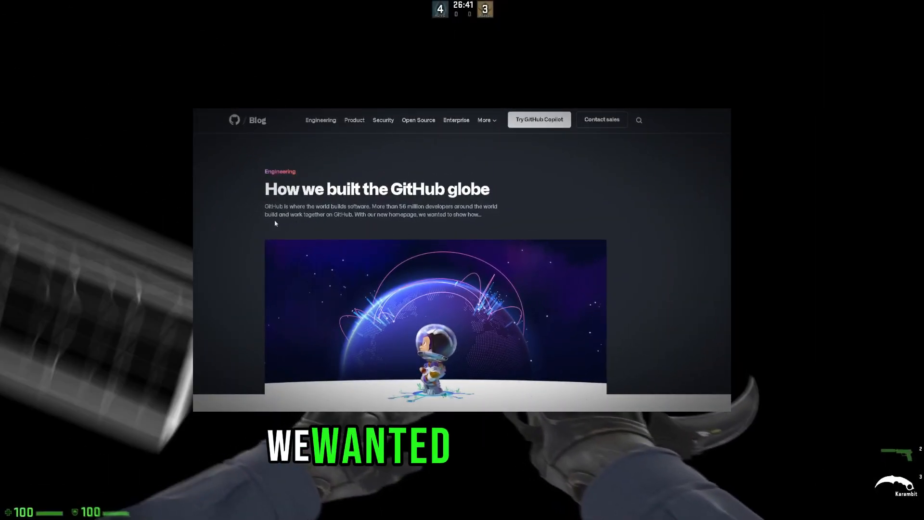
Scroll past the globe header image to the intro and five-part series list.
scroll("down", 3)
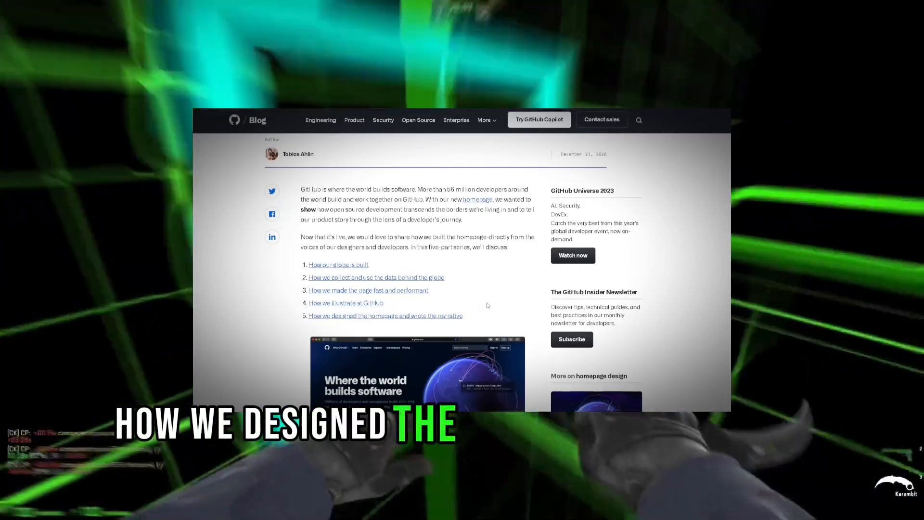
Scroll past the globe video and goals list to 'Rendering the globe with WebGL'.
scroll("down", 3)
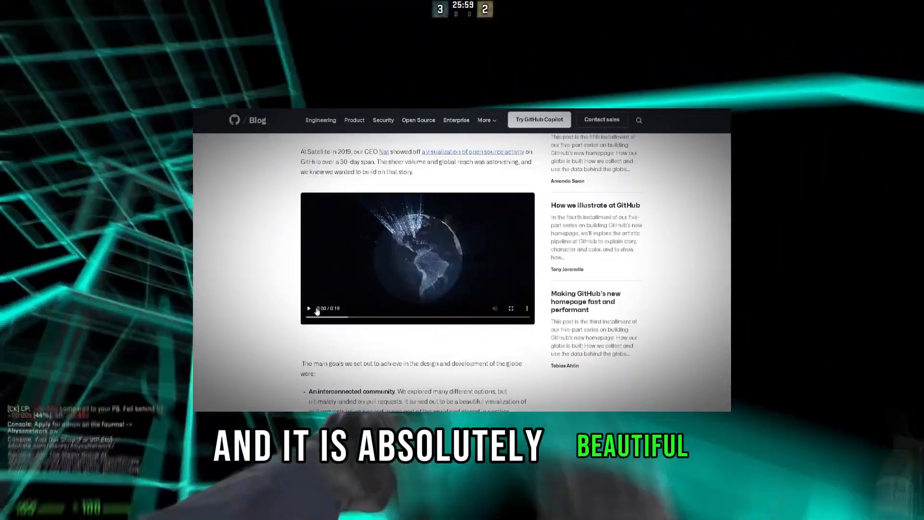
left_click(309, 308)
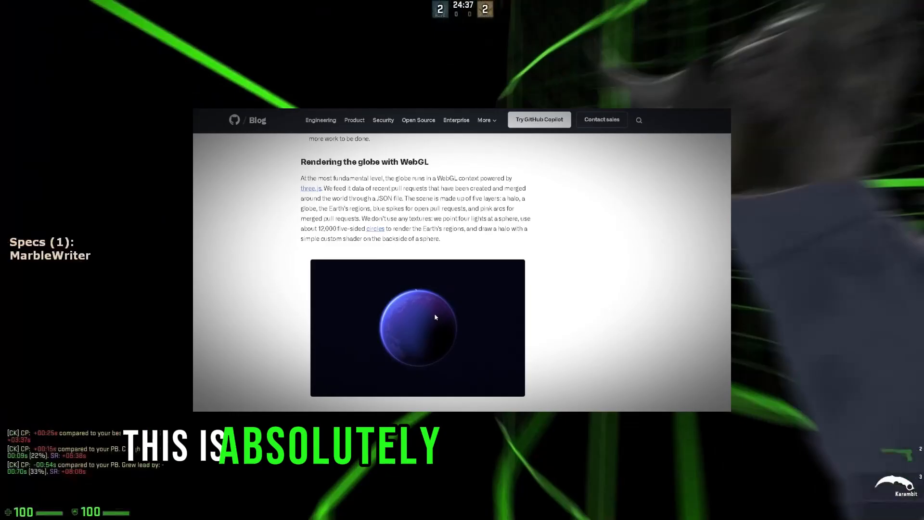
Scroll past the circle-drawing code to 'Making sure that you can see your own location'.
scroll("down", 3)
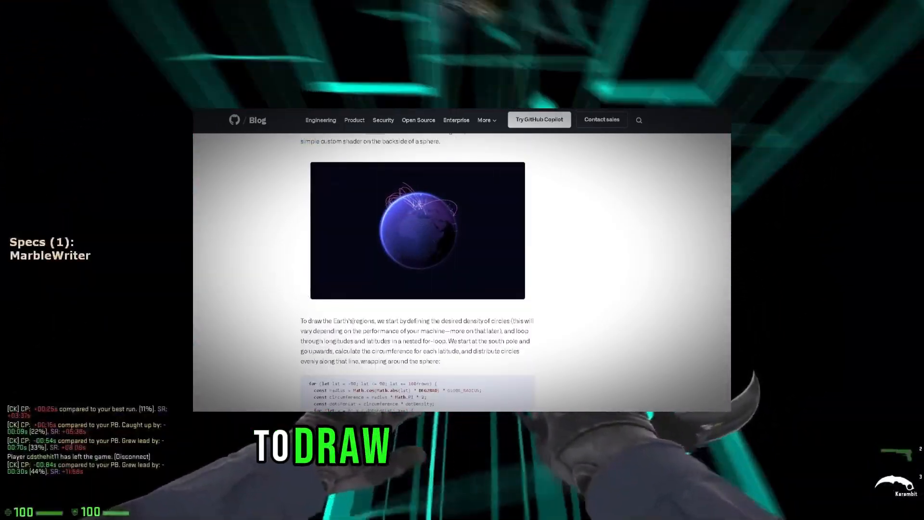
scroll("down", 3)
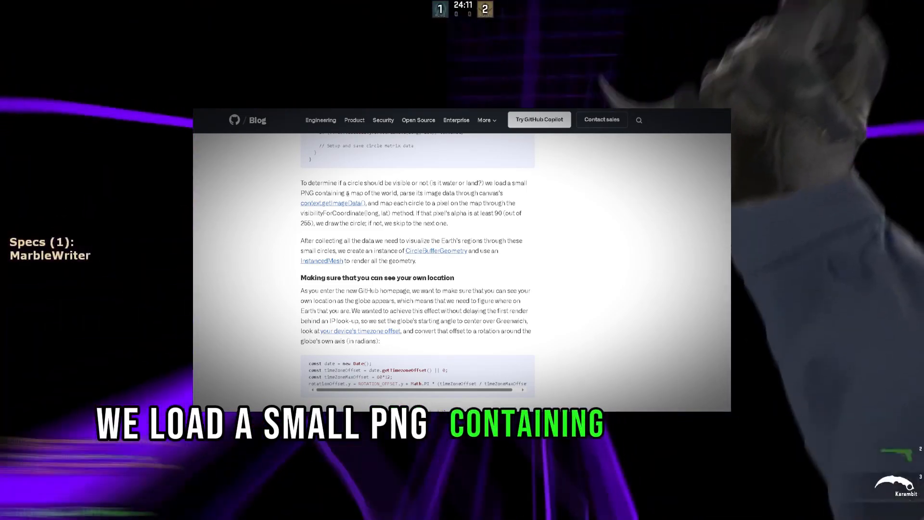
Scroll to the 'Visualizing pull requests' heading and watch its arc video.
scroll("down", 3)
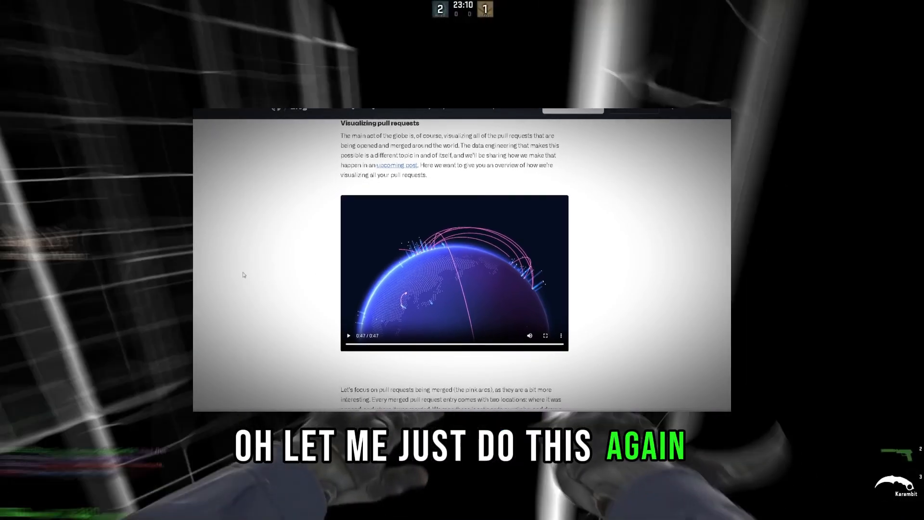
Scroll past the wallpaper download links and tags to the Related posts heading.
scroll("down", 3)
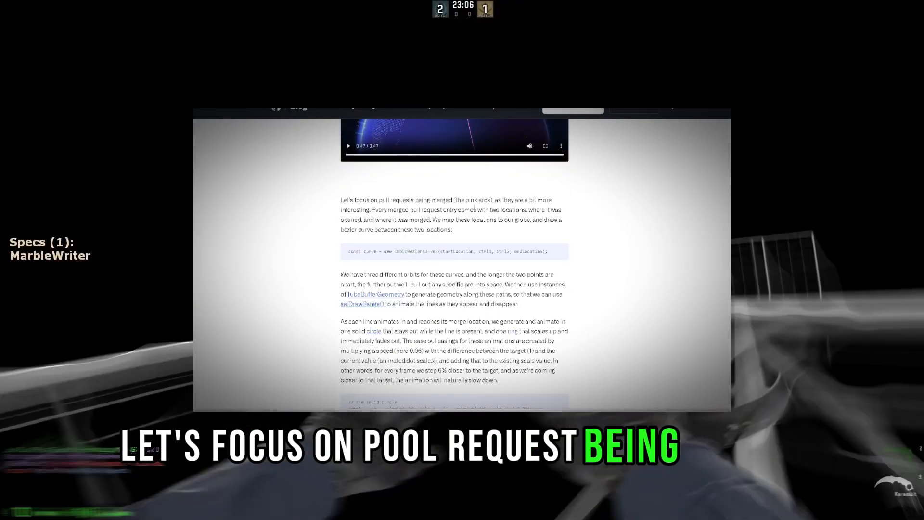
scroll("down", 3)
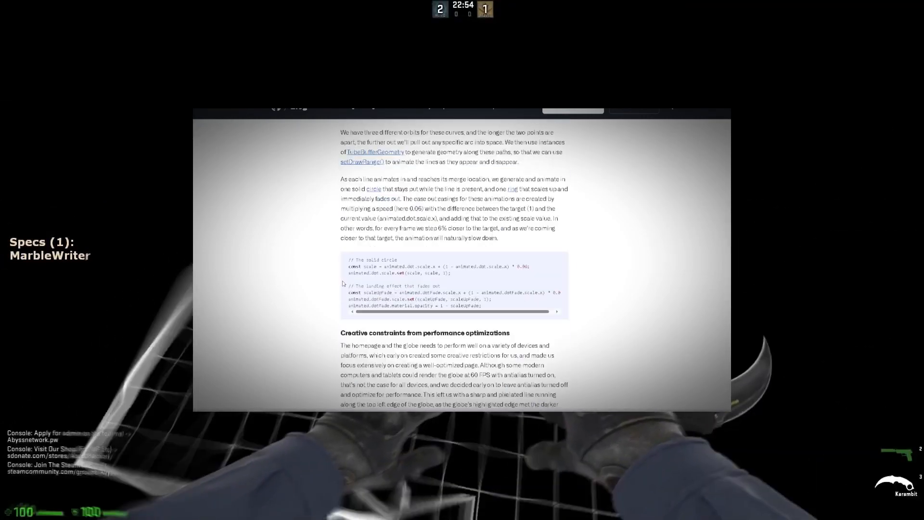
scroll("down", 3)
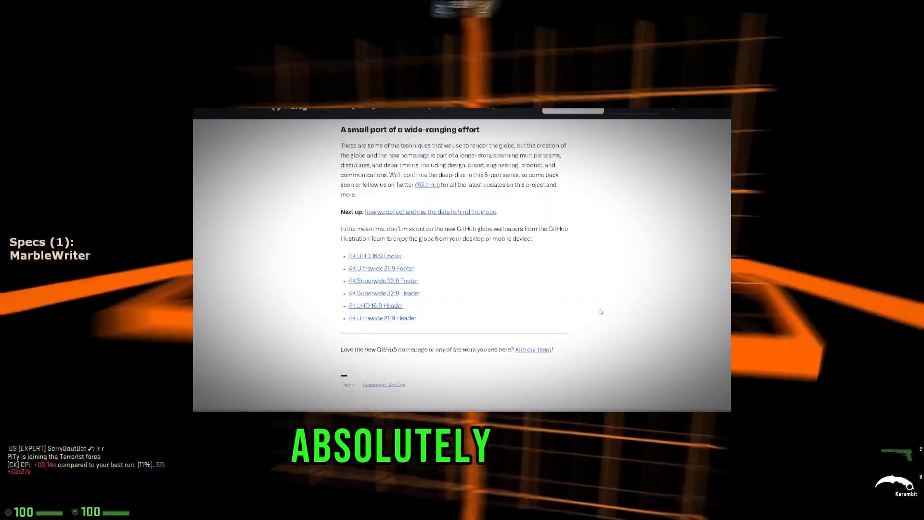
scroll("down", 3)
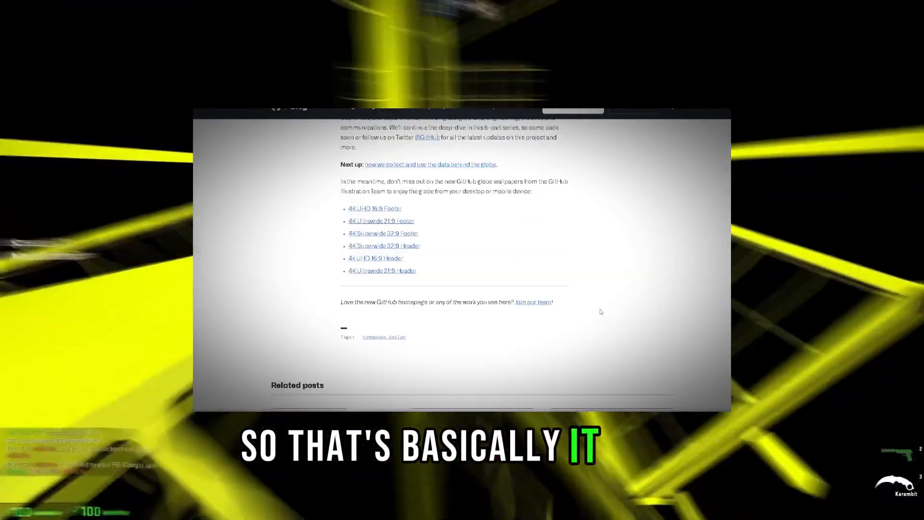